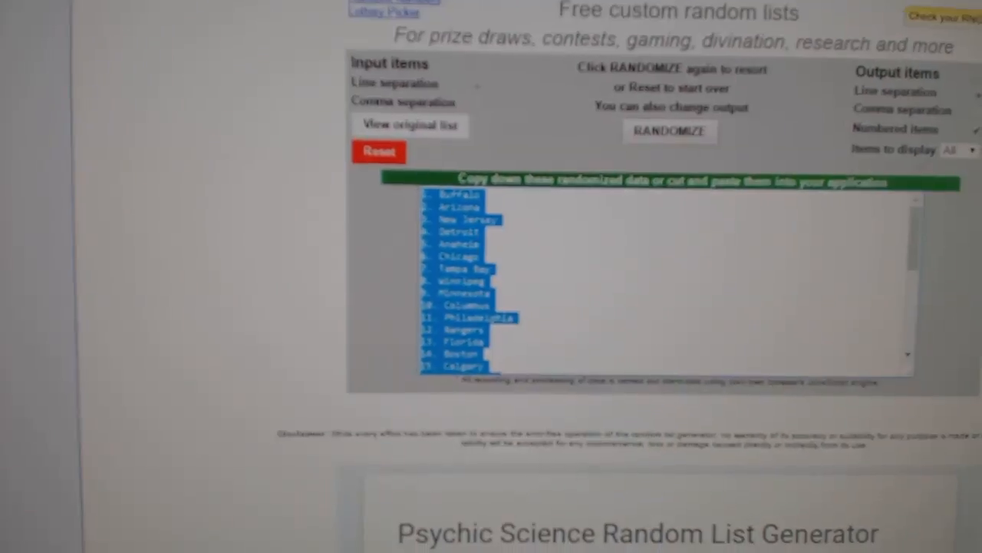
Step: Display the randomized list of 30 names with Paid or Pending status, scrolled to item 30
scroll("down", 3)
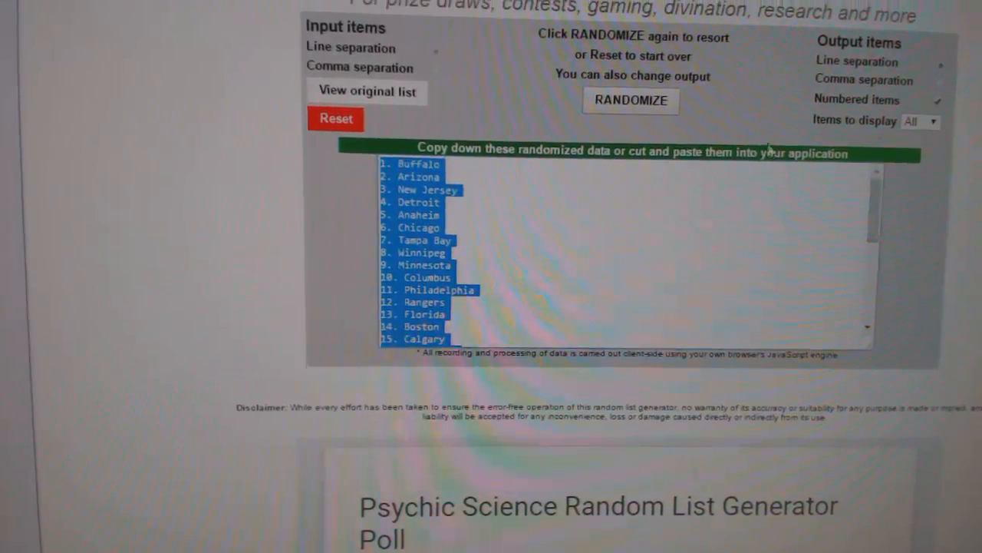
left_click(630, 100)
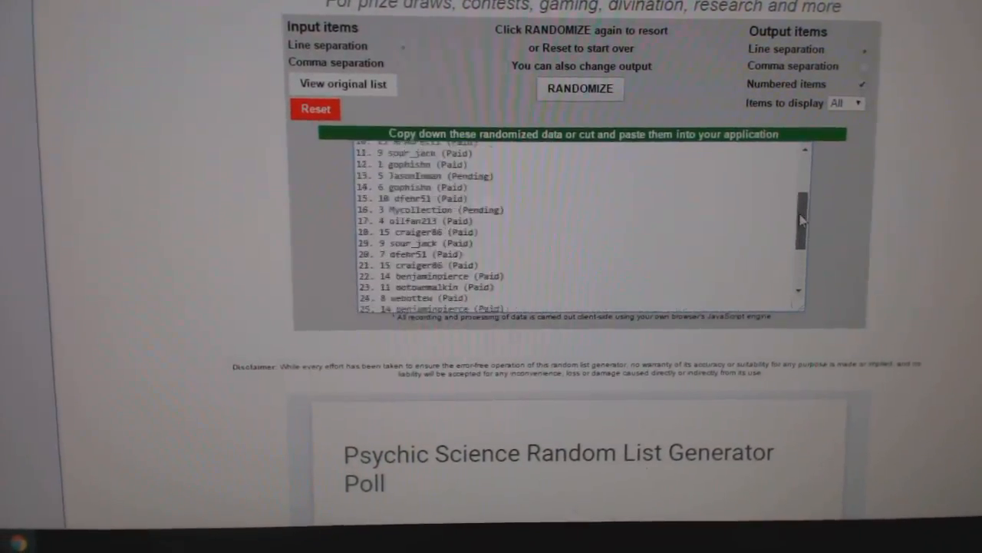
left_click(580, 88)
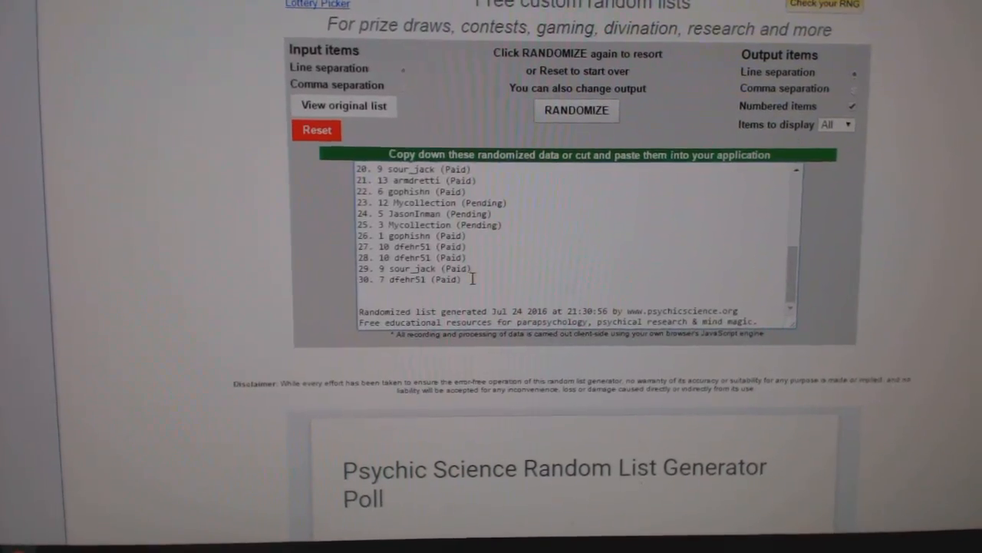
left_click(576, 111)
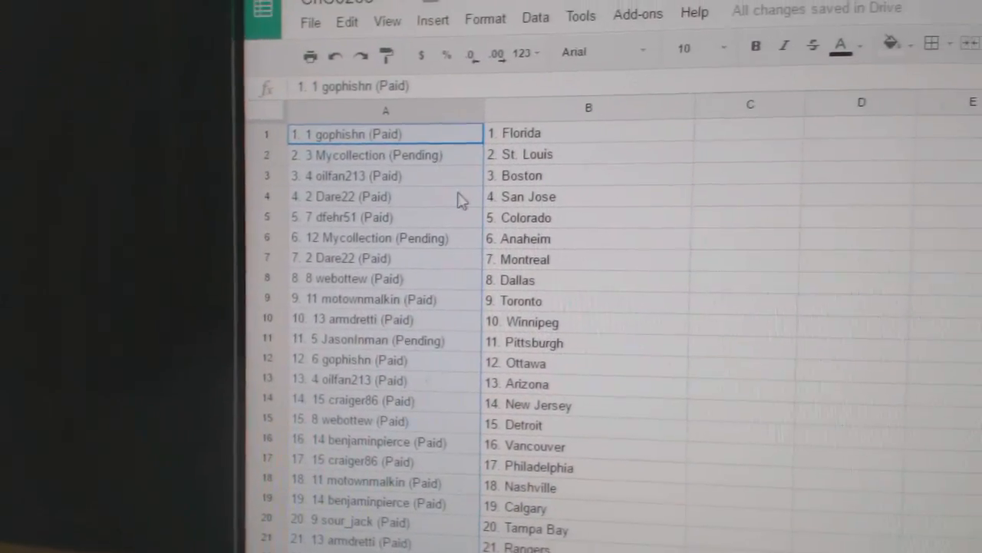
Step: Switch to Google Sheets to view names in column A paired with teams in column B
left_click(368, 189)
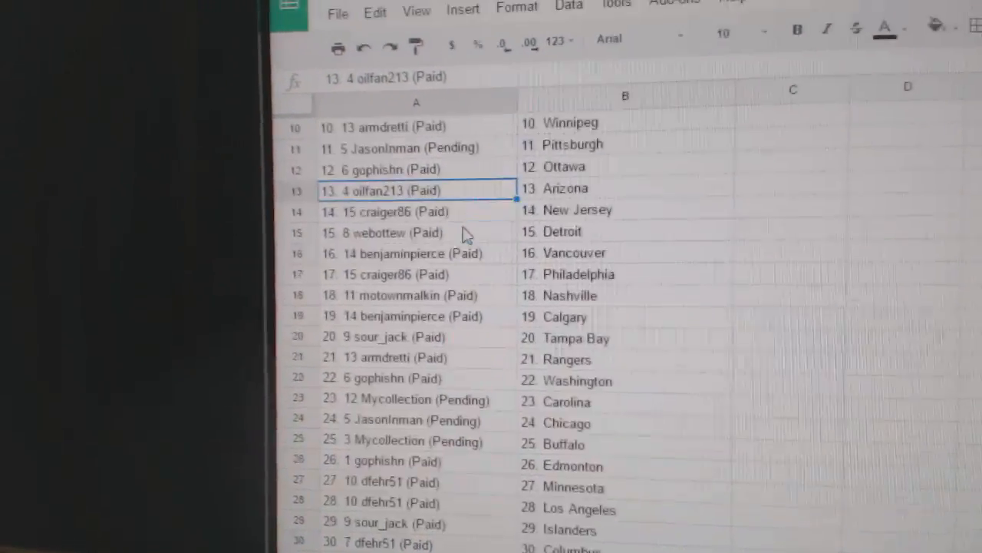
left_click(395, 234)
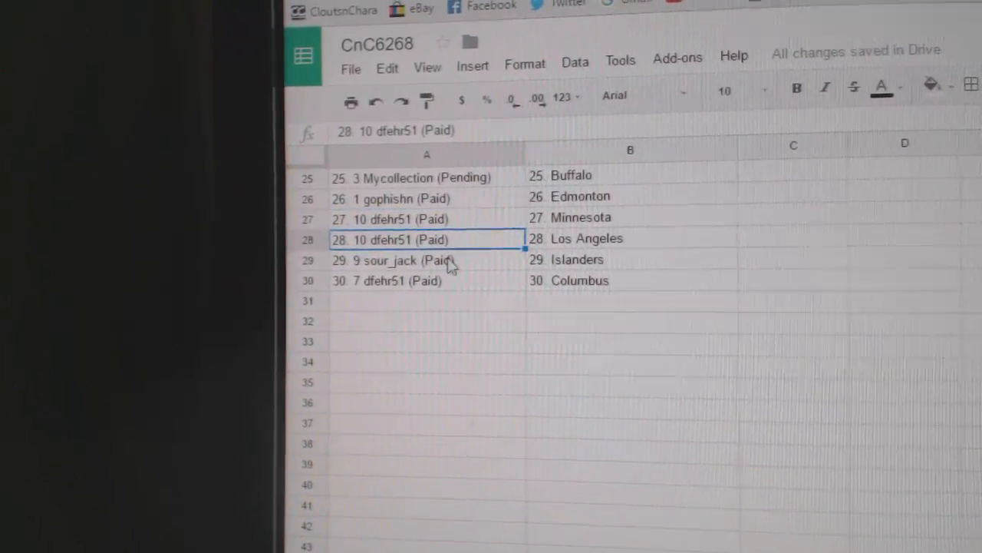
left_click(426, 280)
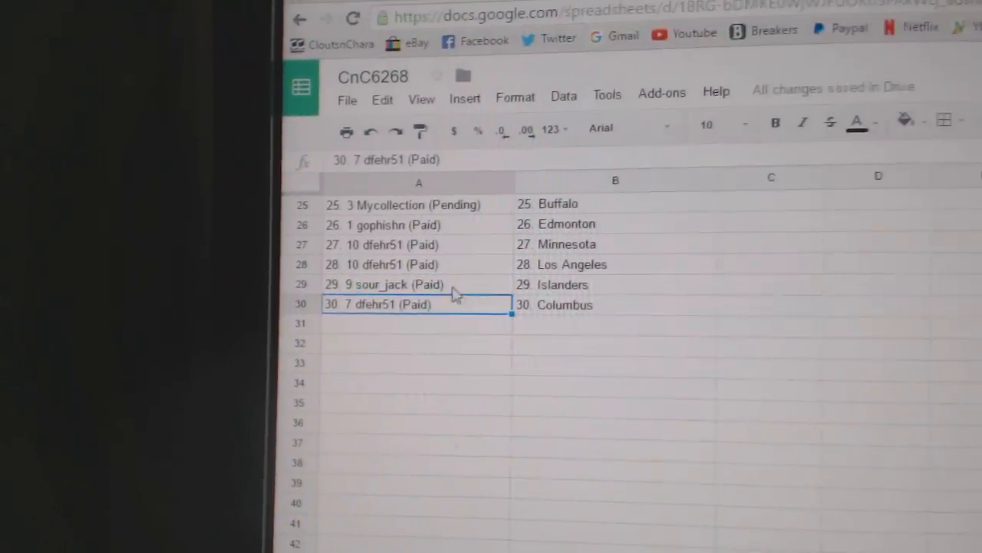